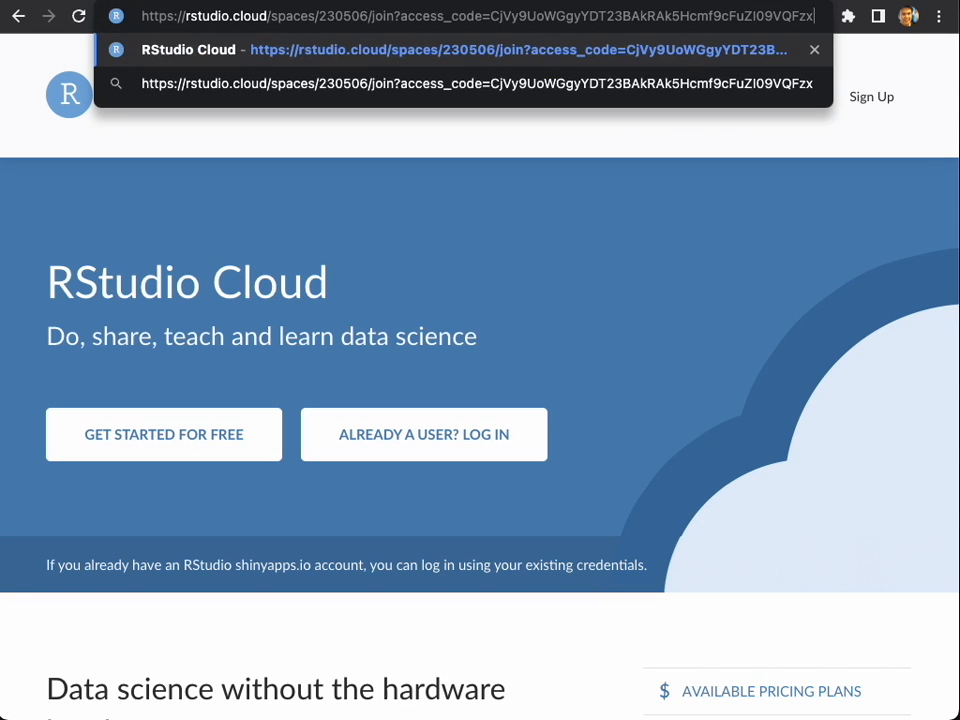
- From the invitation page, reach the log-in screen and switch to the account Sign Up form
click(424, 434)
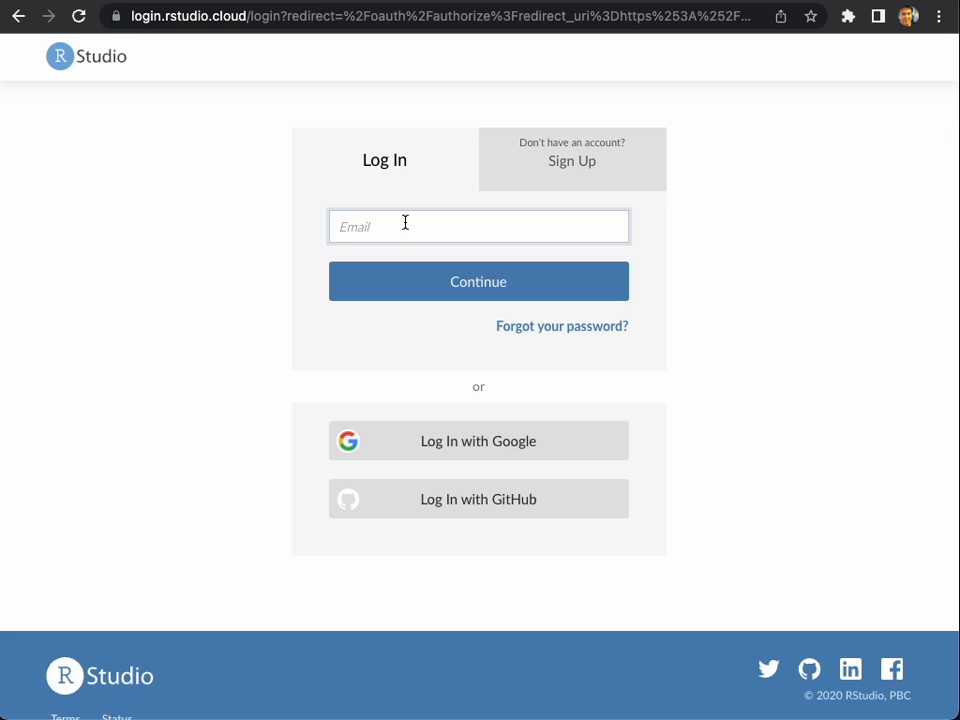
mouse_move(590, 180)
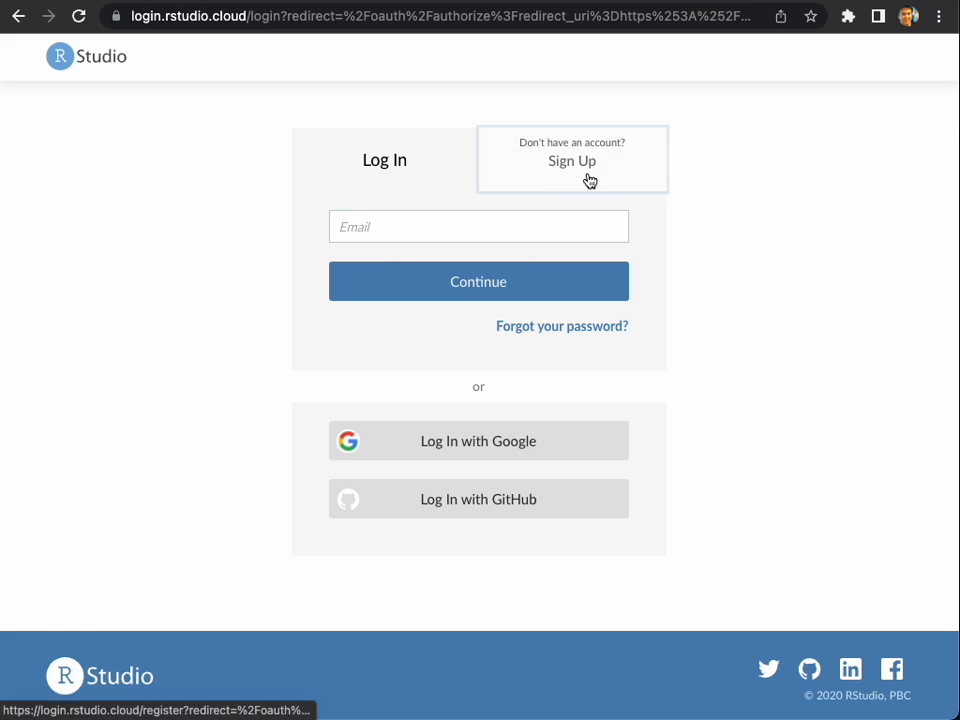
click(572, 160)
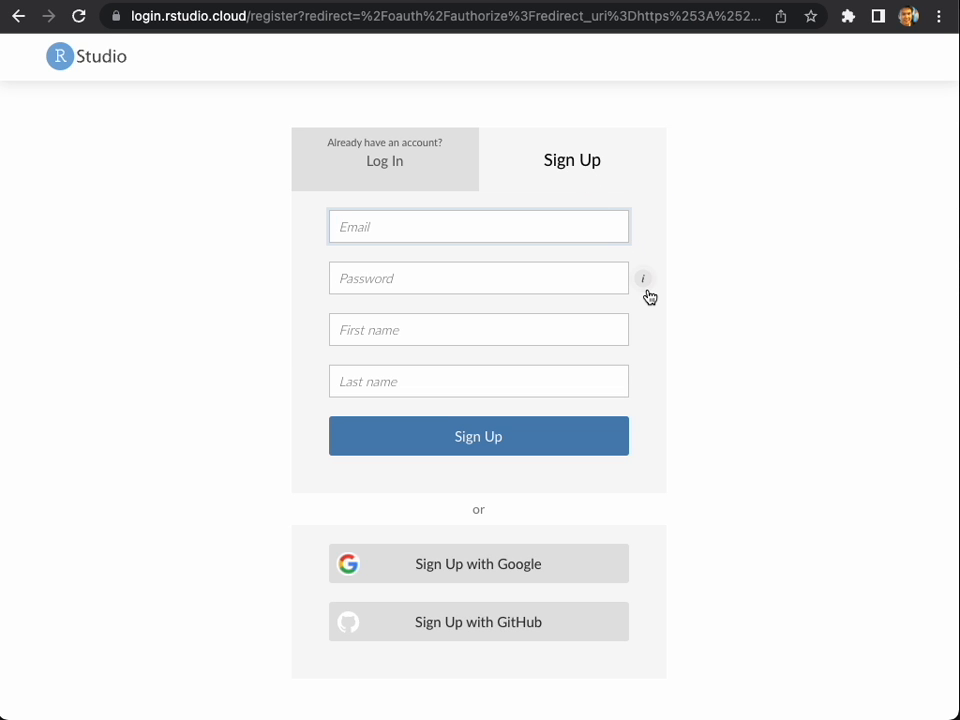
mouse_move(656, 312)
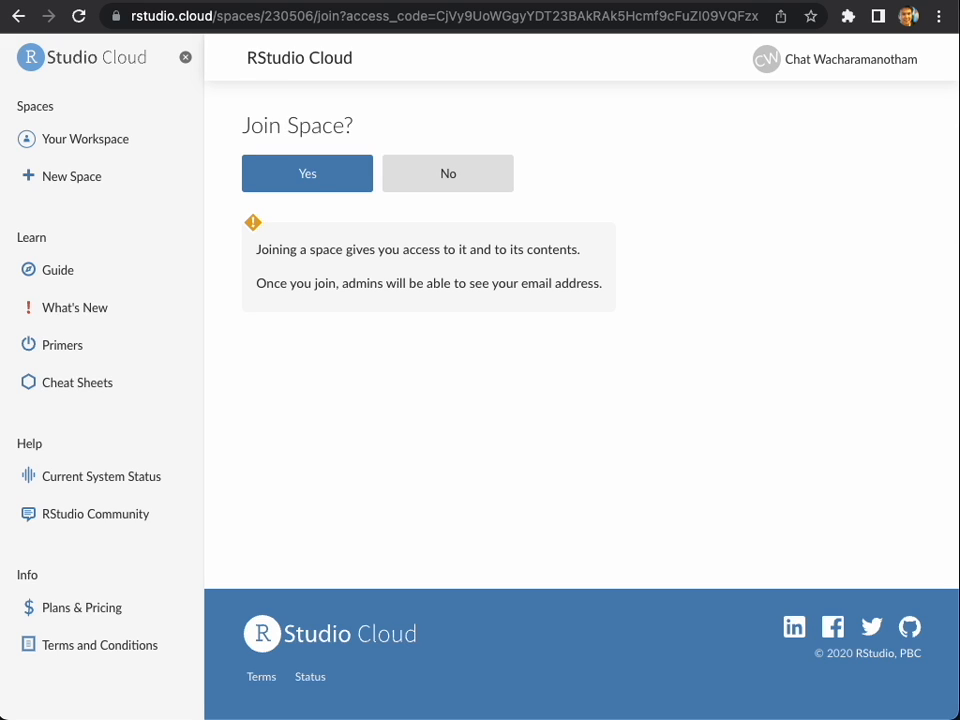
mouse_move(696, 272)
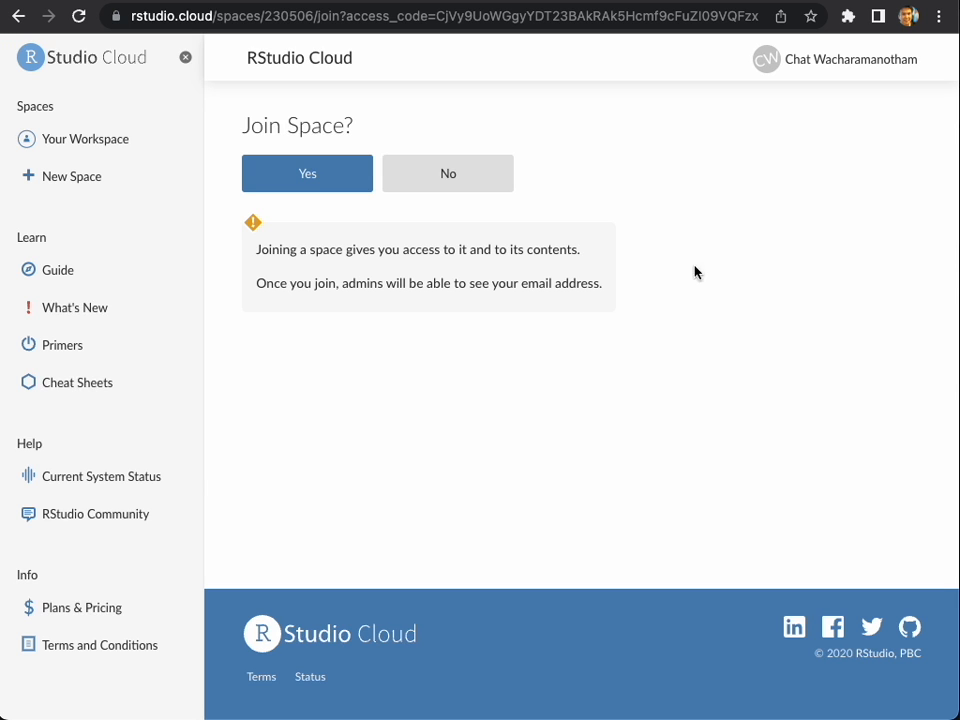
- Answer Yes to the Join Space prompt for the CHI 2022 Transparent Practices space
click(308, 172)
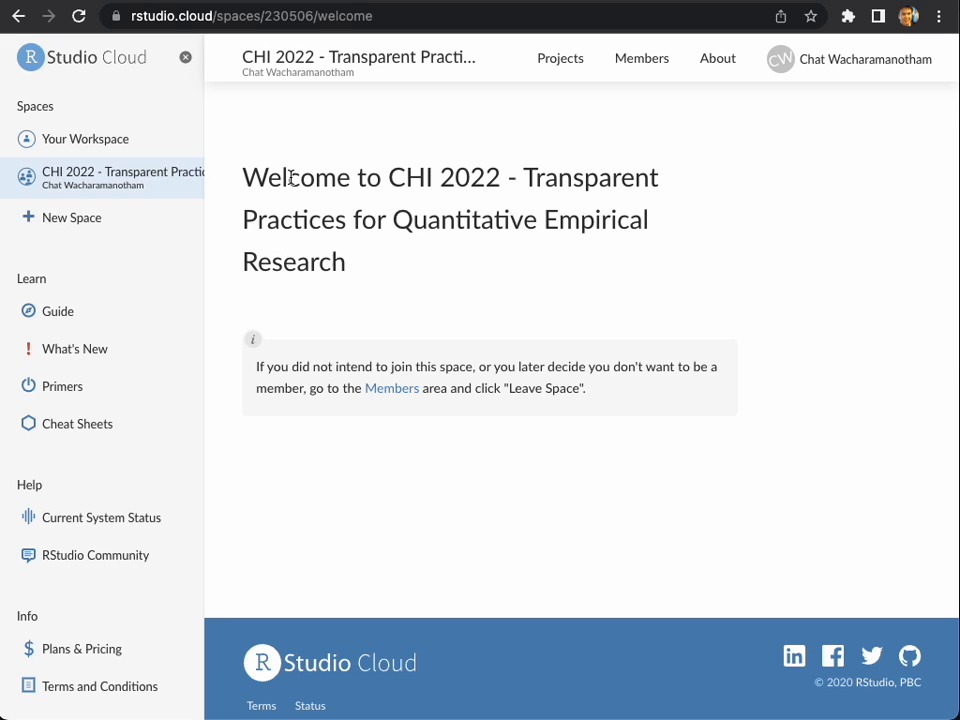
mouse_move(100, 184)
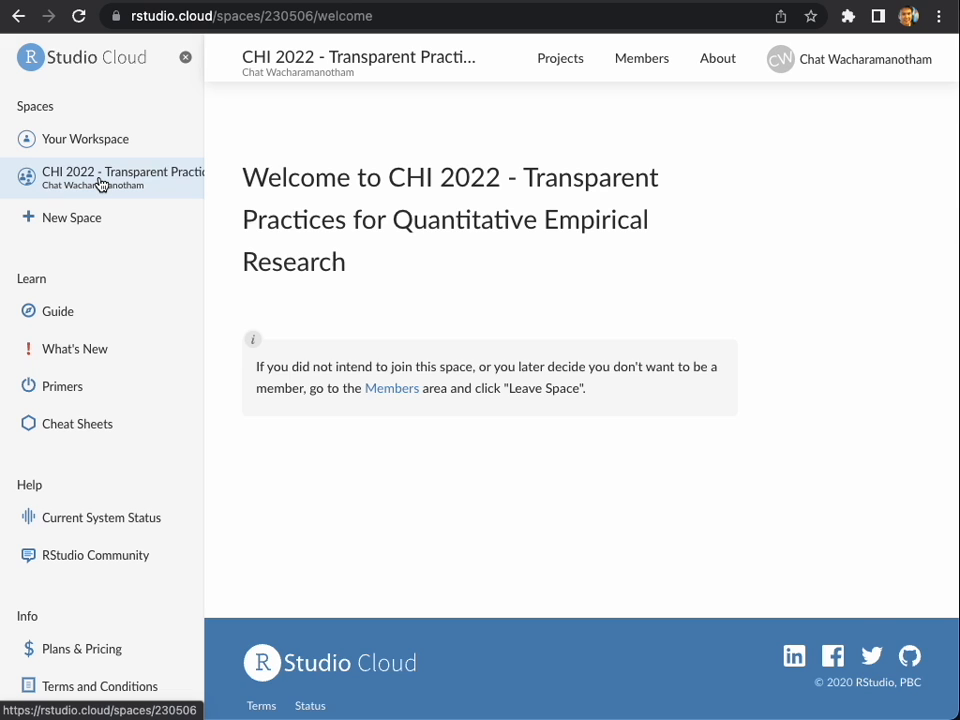
- From the CHI 2022 space's project list, launch CHI-Course-Transparent-Quant-Lecture-1
click(560, 58)
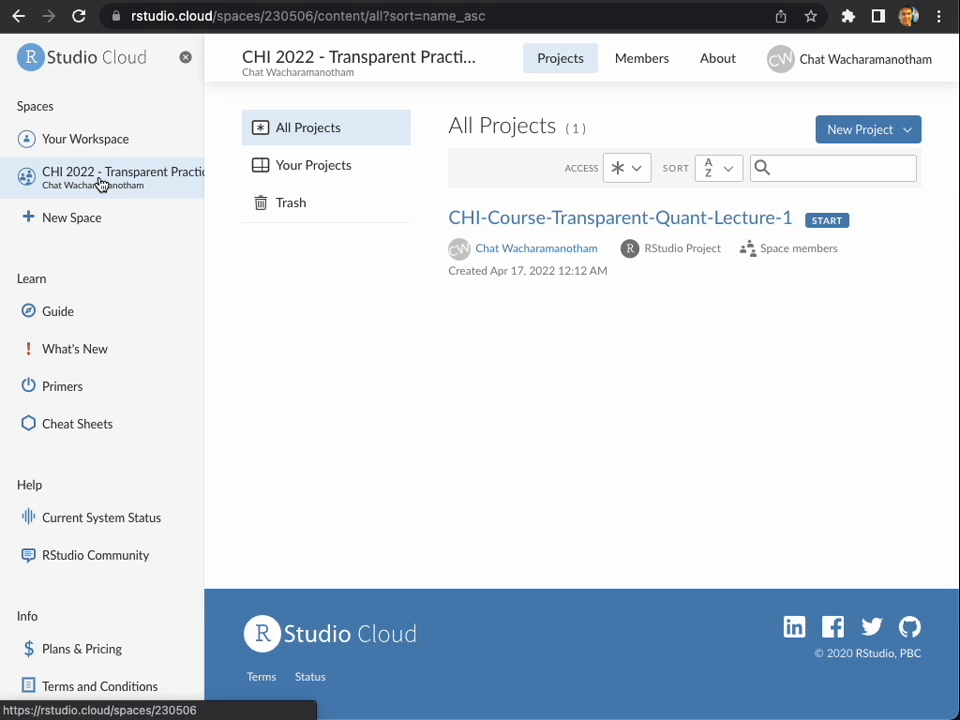
mouse_move(796, 240)
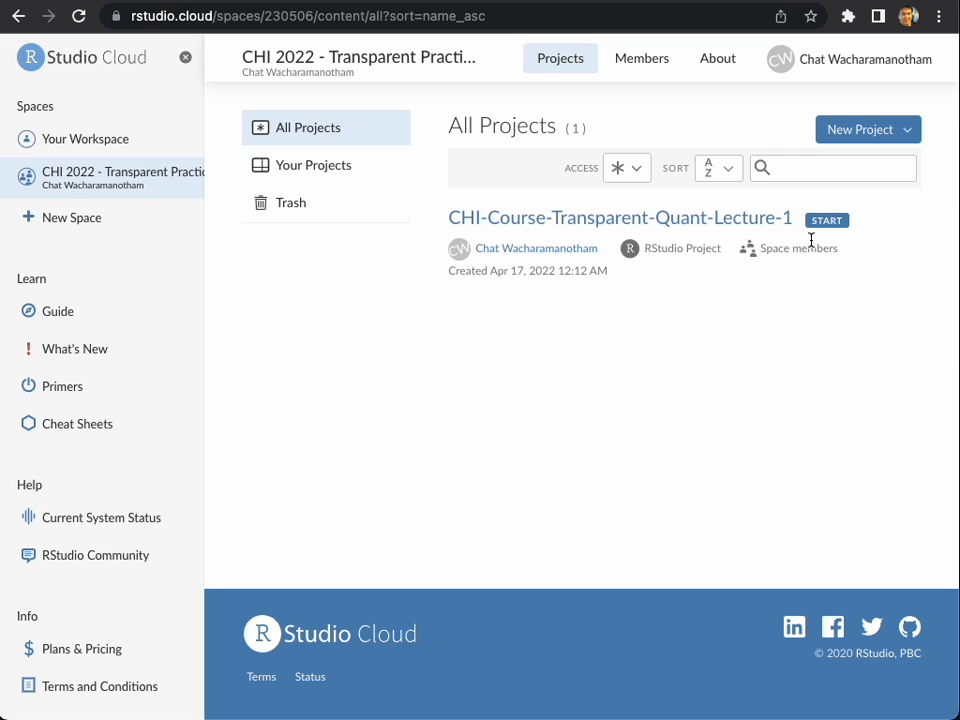
mouse_move(848, 248)
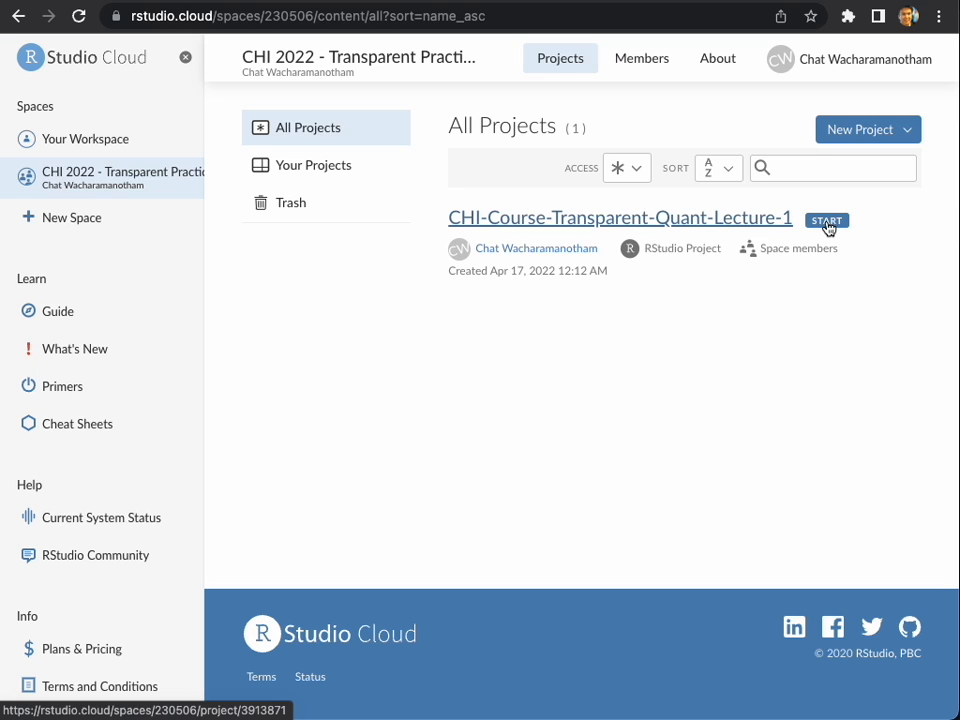
click(826, 220)
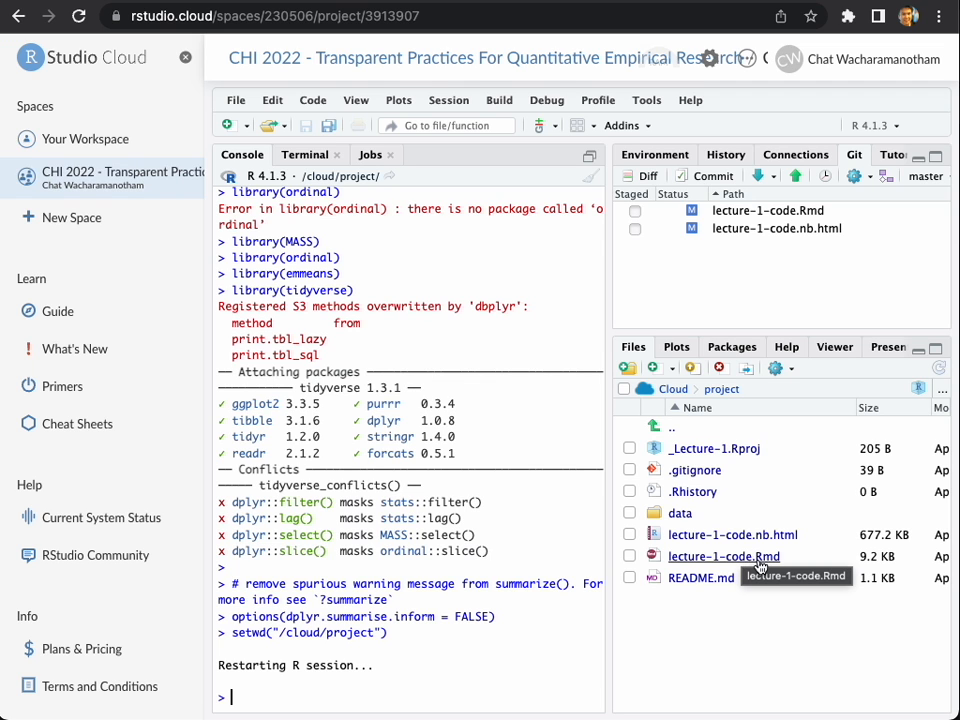
- Load lecture-1-code.Rmd from the Files pane and run Restart R and Run All Chunks
click(724, 556)
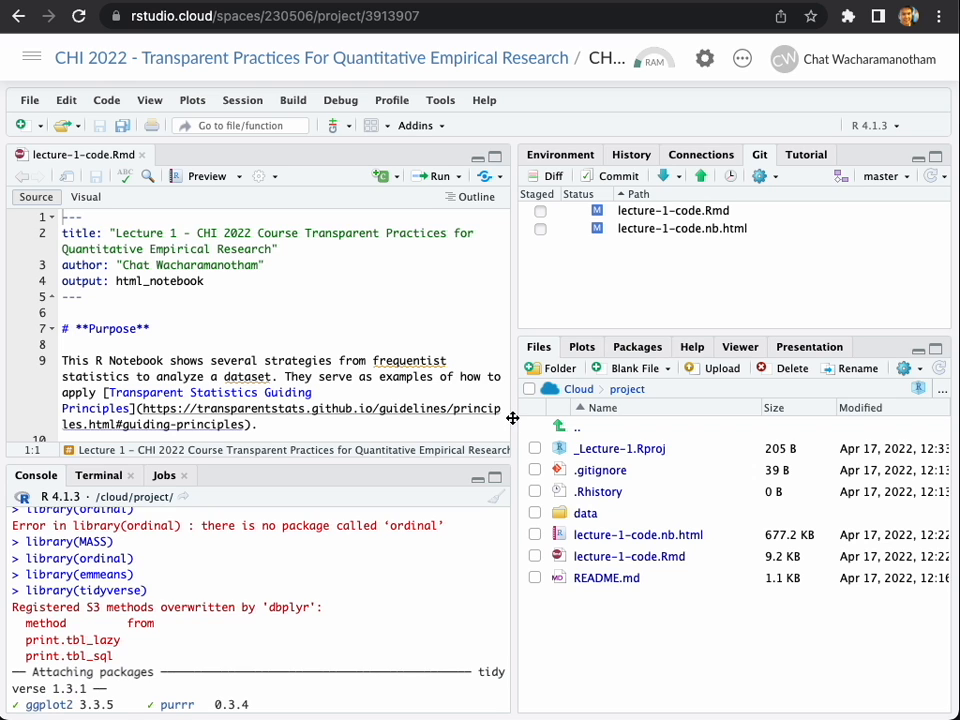
click(452, 176)
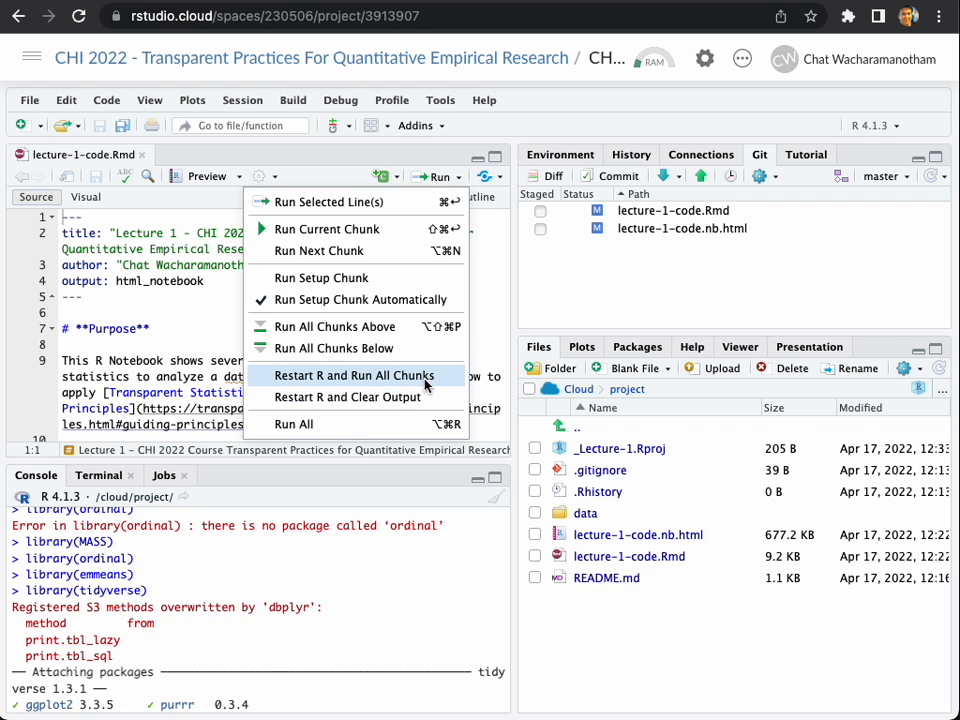
click(352, 376)
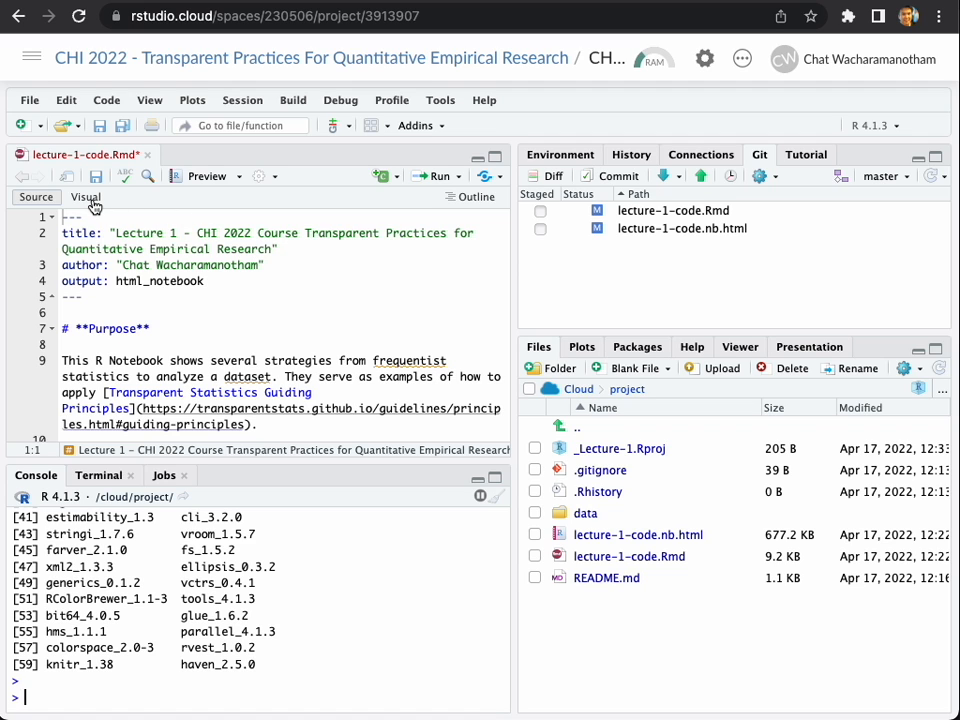
- Toggle the Visual editor and scroll through the dataset table, effectiveness chart and median/IQR summary
click(84, 198)
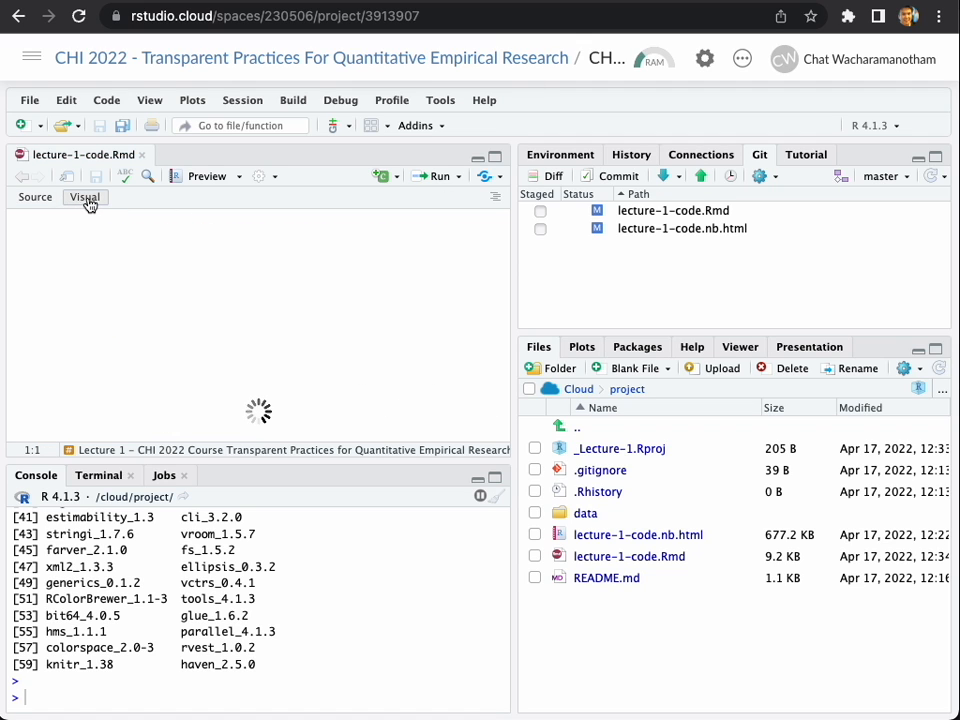
click(84, 198)
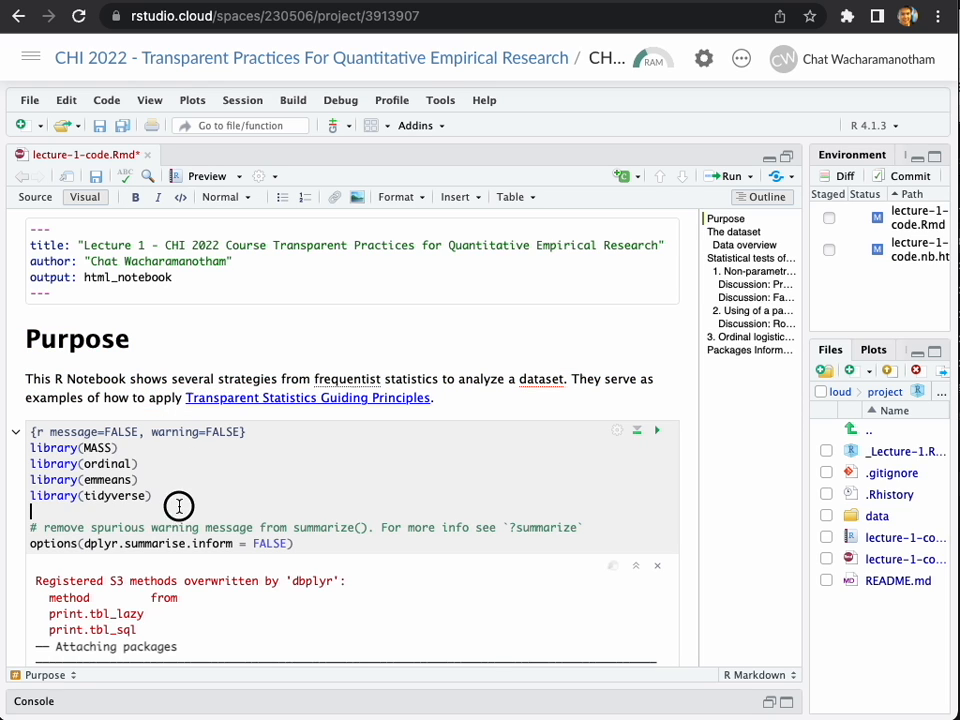
scroll(down, 3)
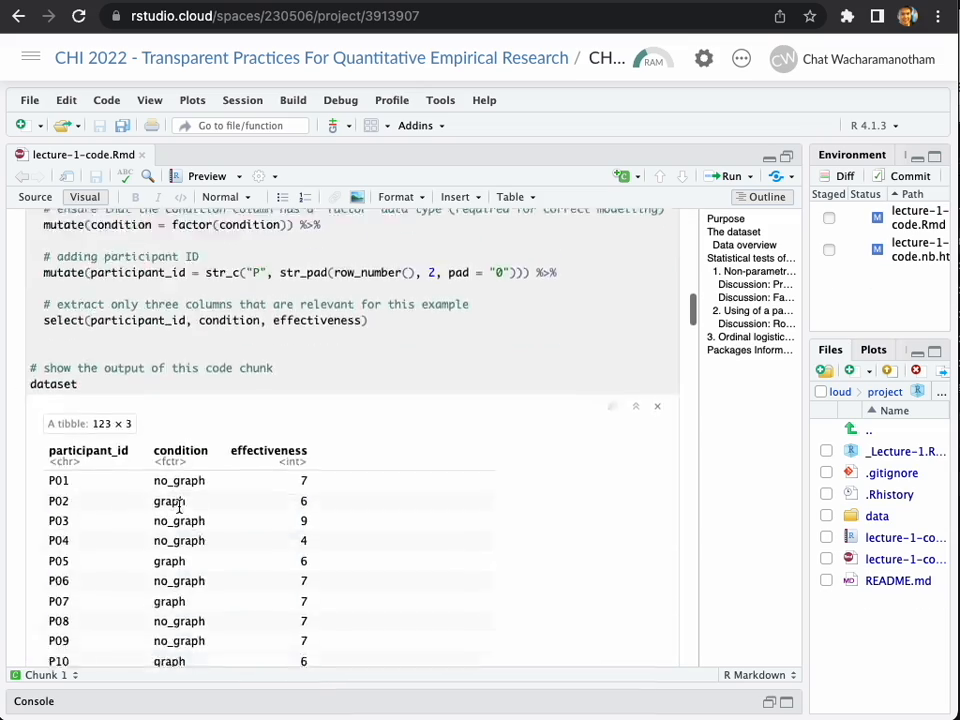
scroll(down, 3)
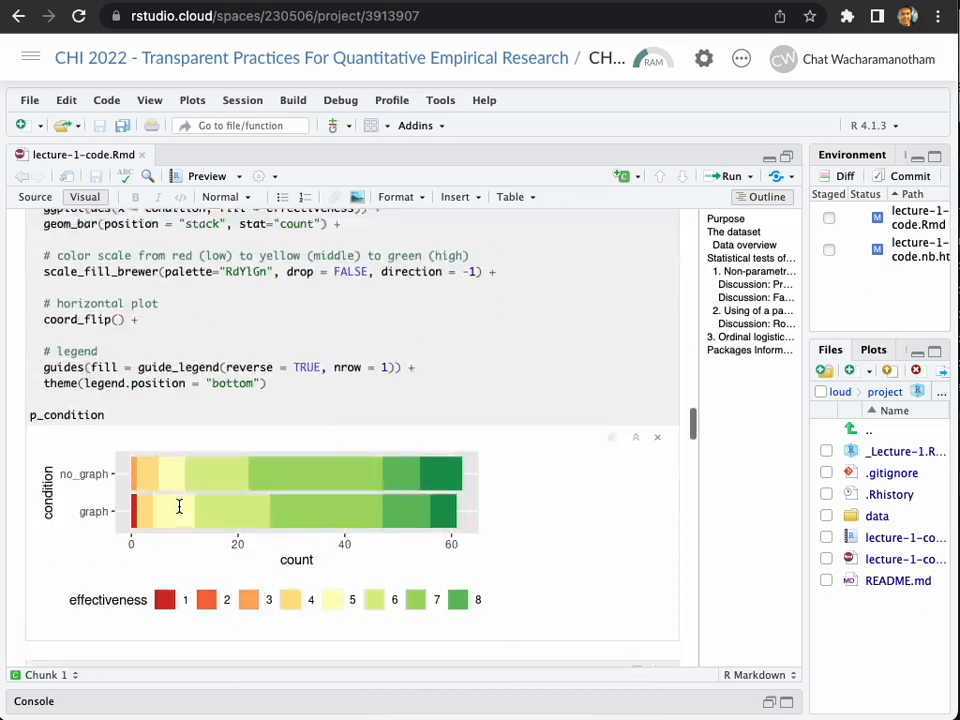
scroll(down, 3)
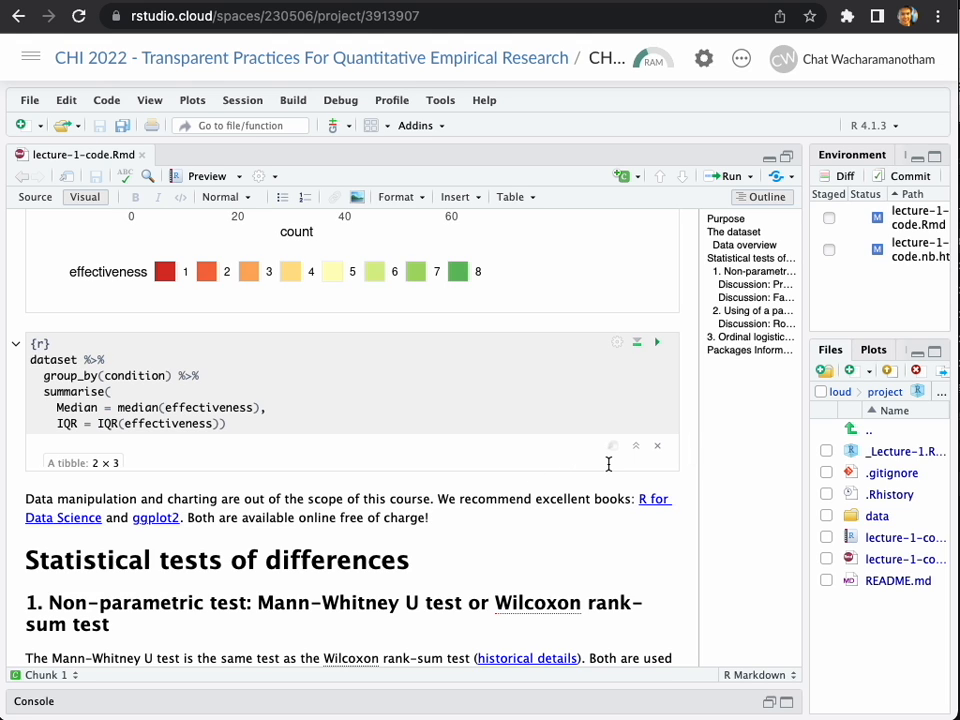
mouse_move(640, 458)
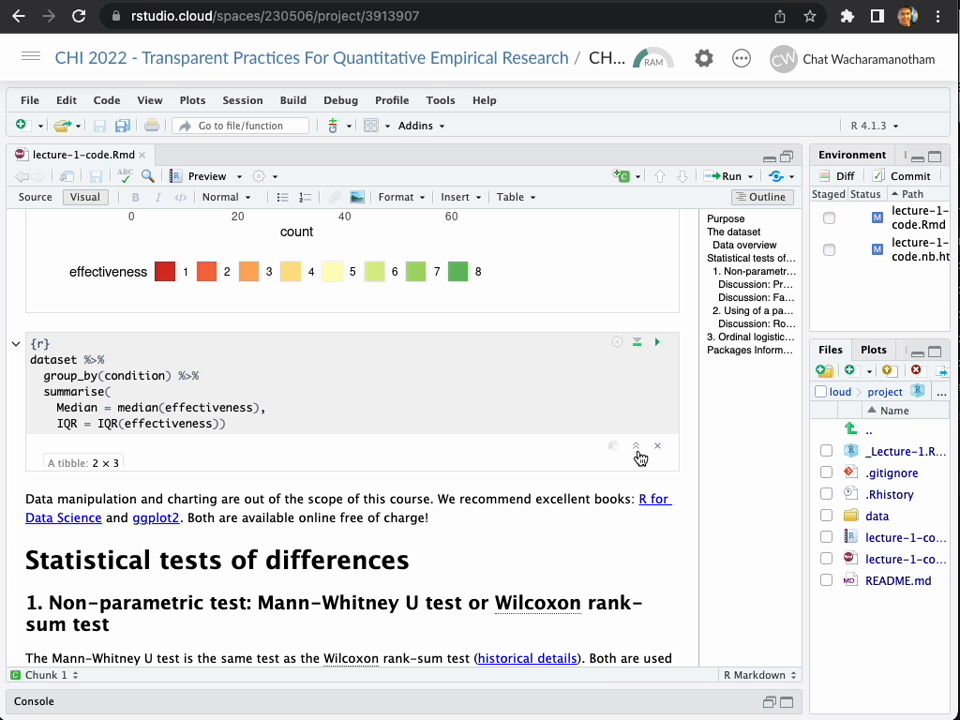
mouse_move(636, 446)
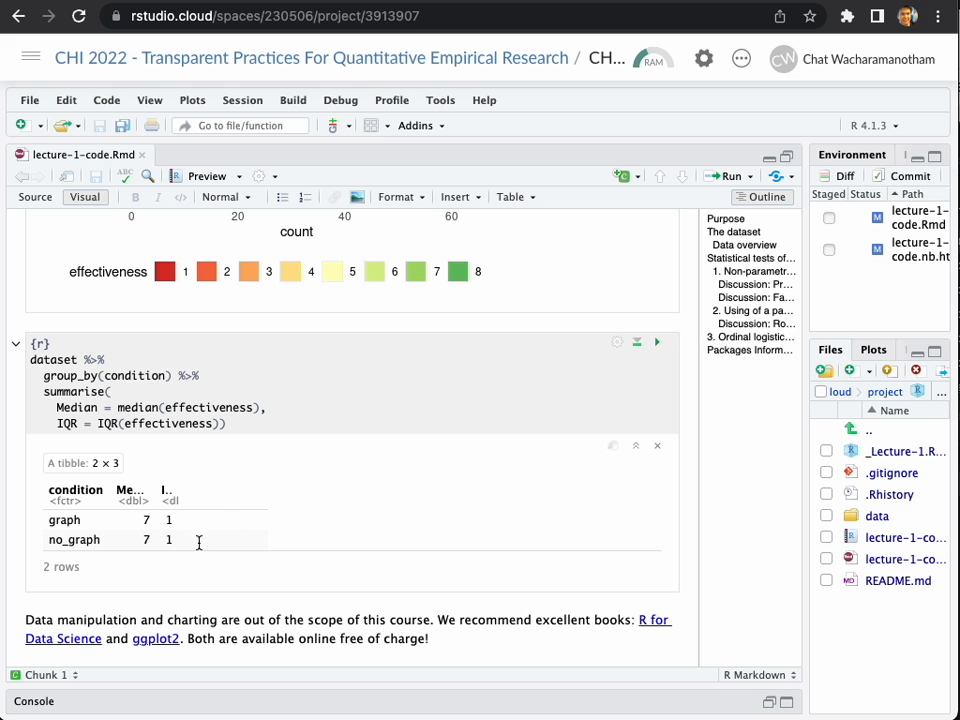
scroll(down, 3)
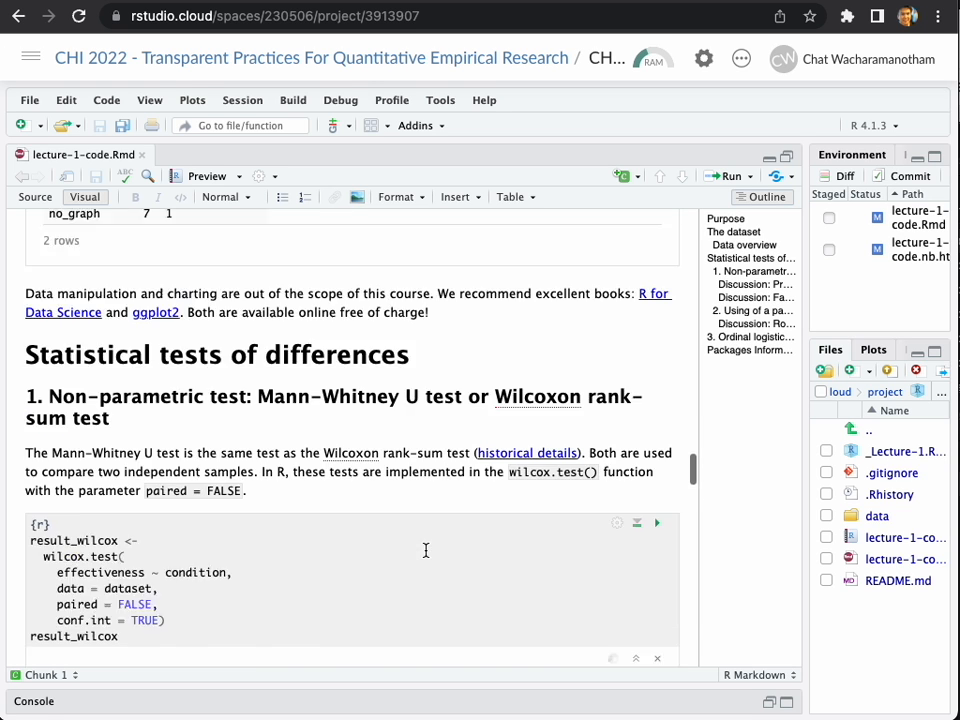
scroll(down, 3)
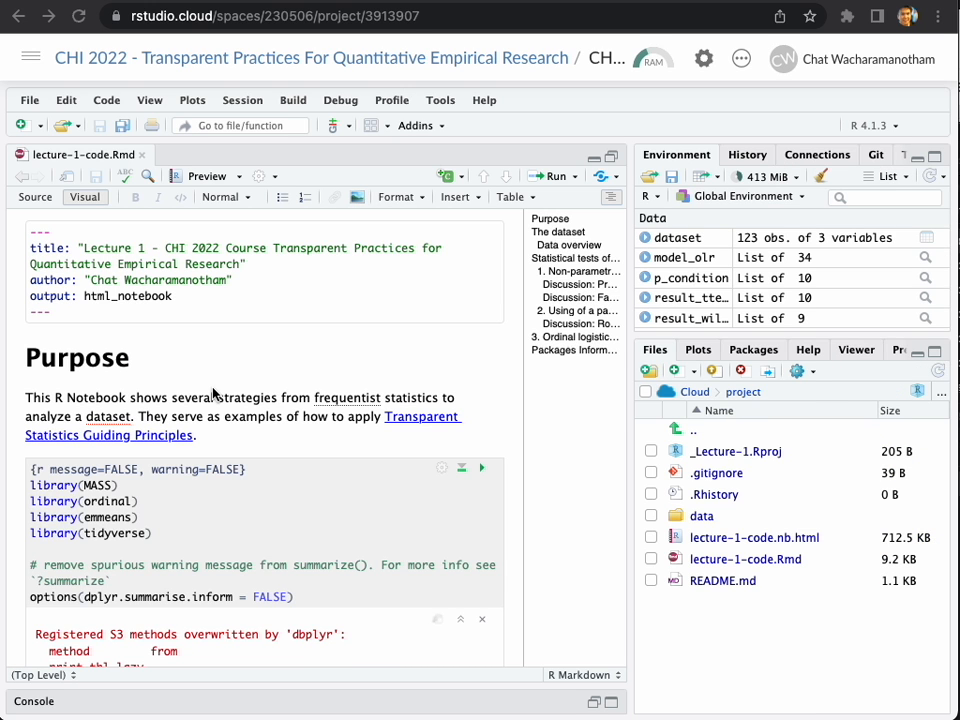
mouse_move(126, 190)
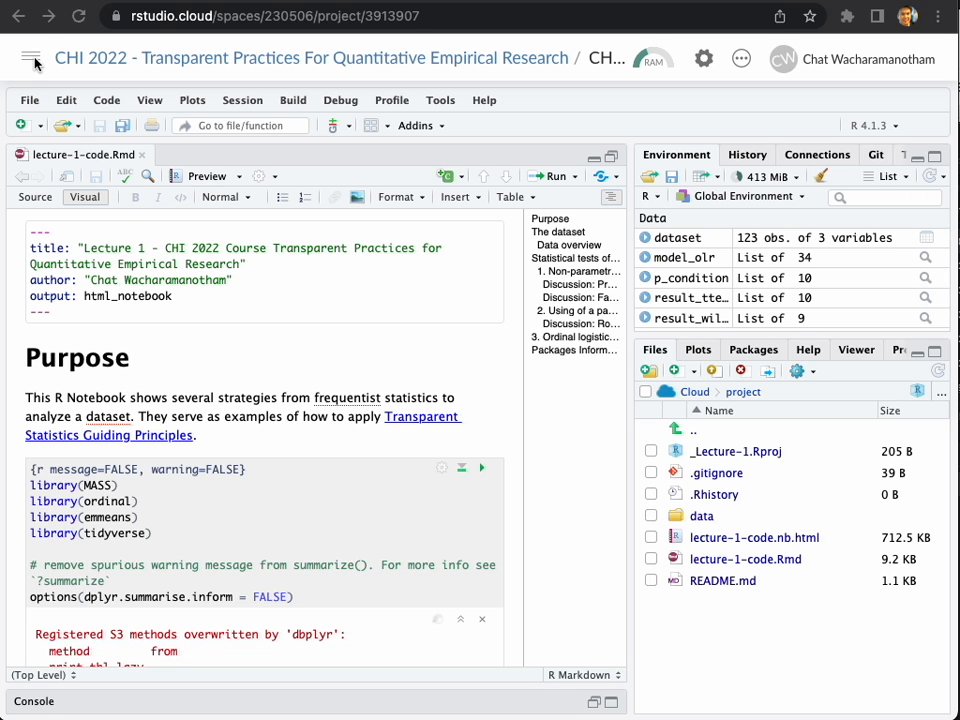
click(32, 58)
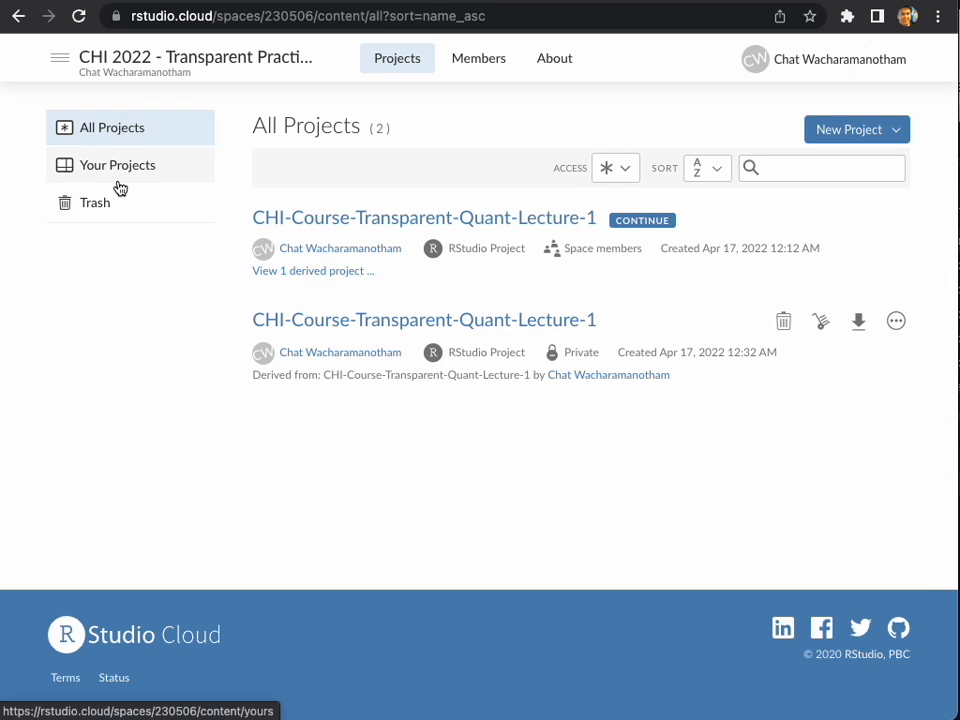
mouse_move(500, 244)
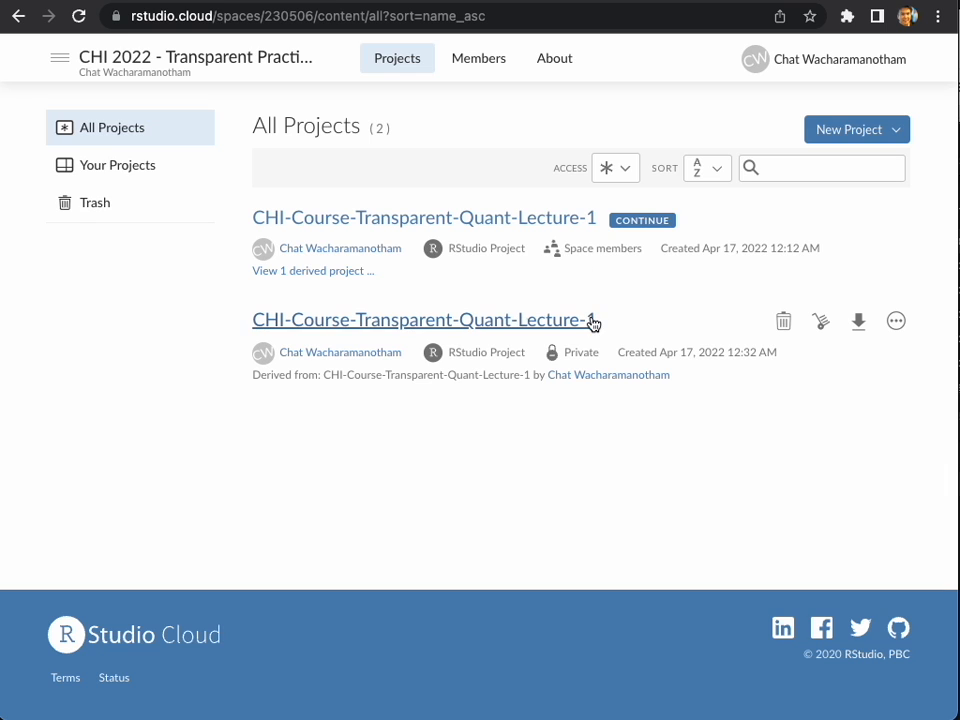
mouse_move(600, 244)
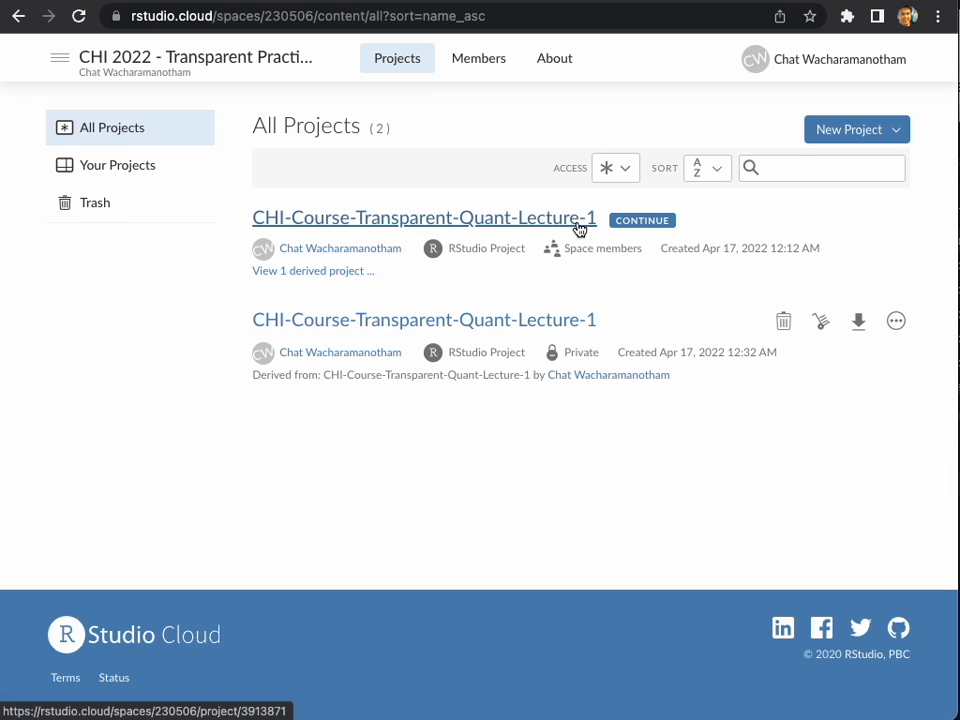
mouse_move(564, 232)
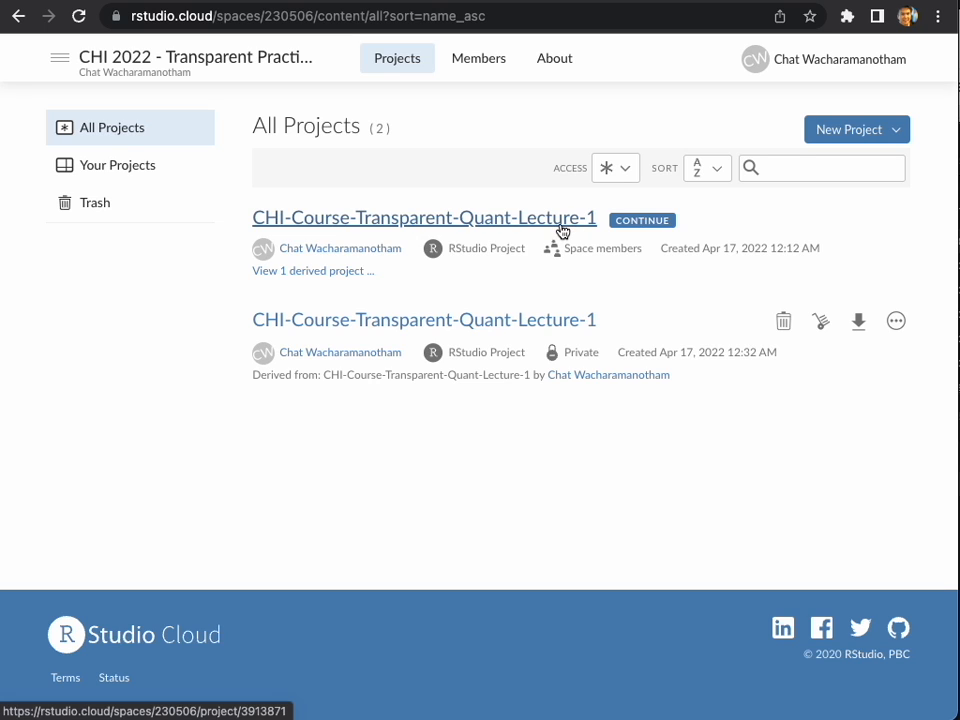
mouse_move(496, 304)
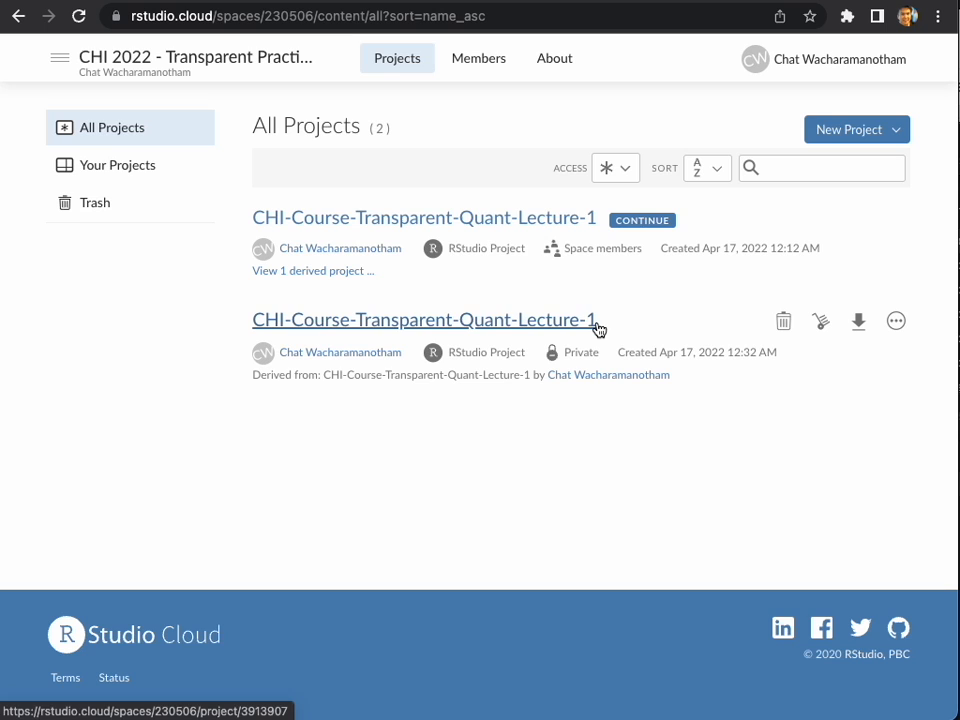
mouse_move(596, 358)
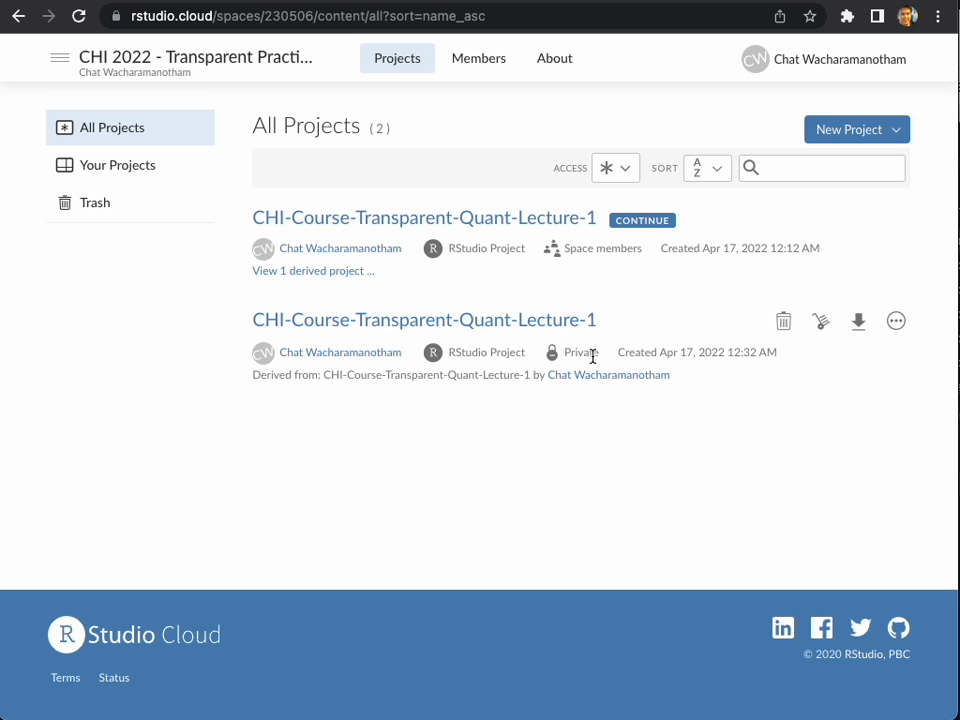
mouse_move(576, 356)
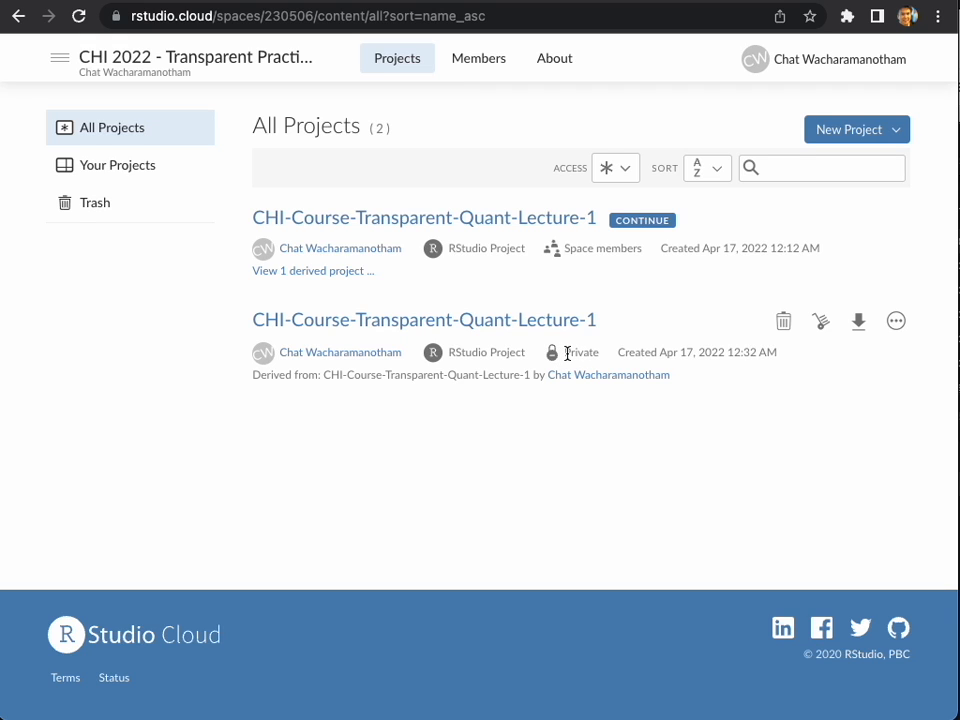
mouse_move(556, 356)
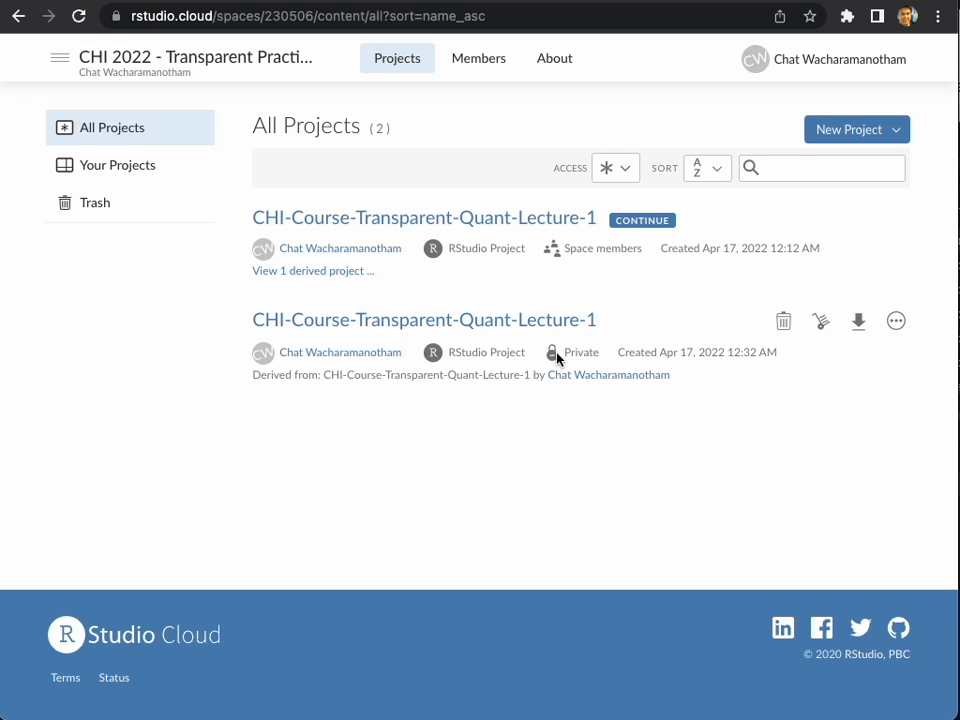
mouse_move(564, 358)
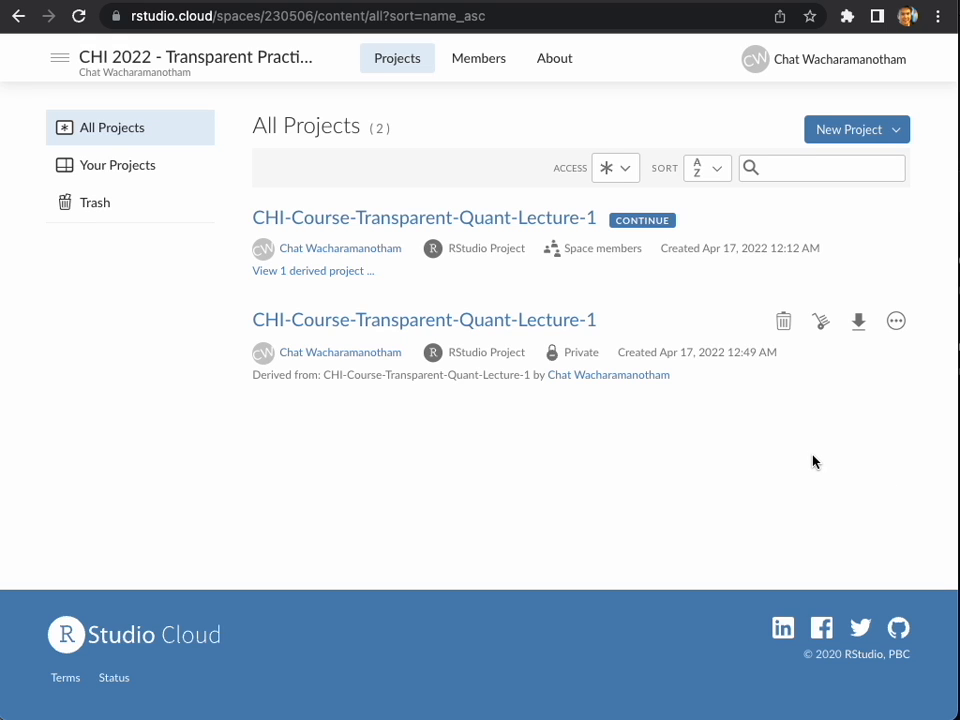
mouse_move(704, 378)
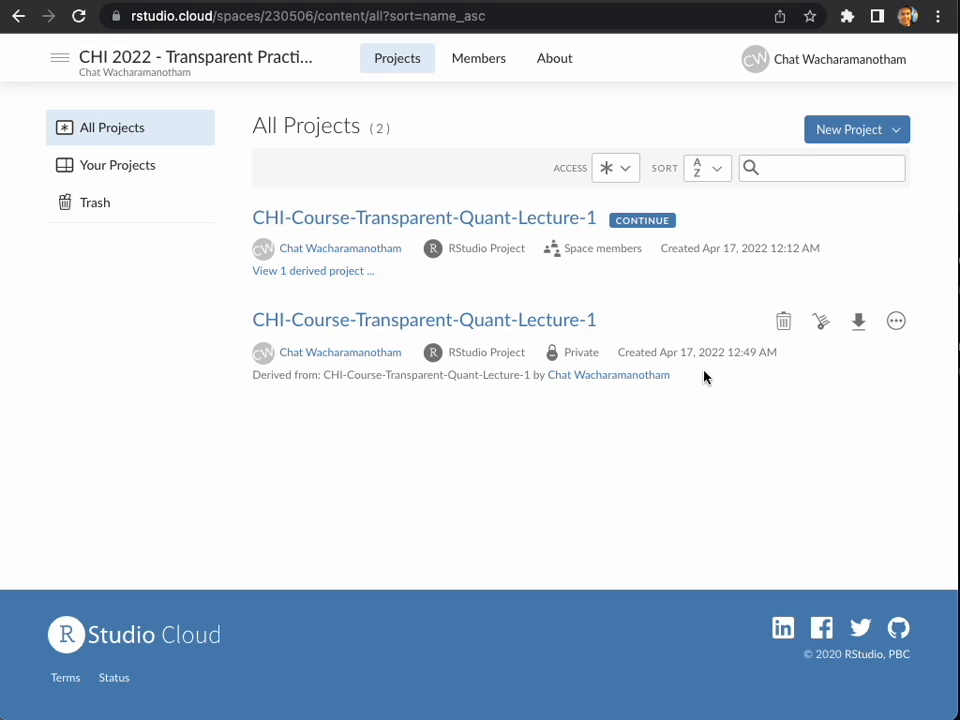
mouse_move(660, 344)
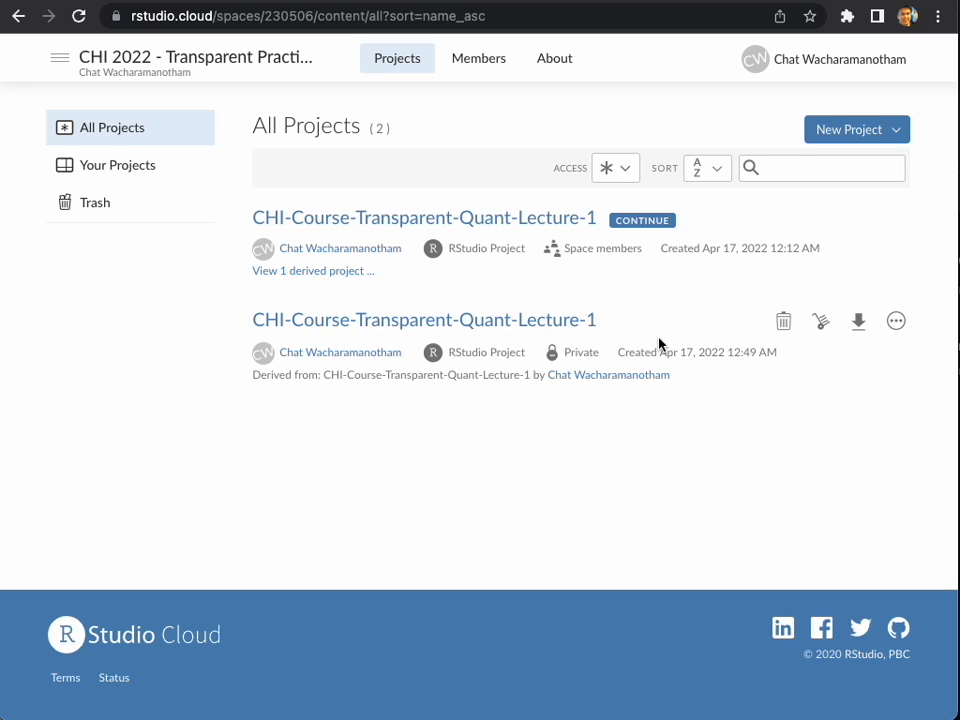
mouse_move(736, 336)
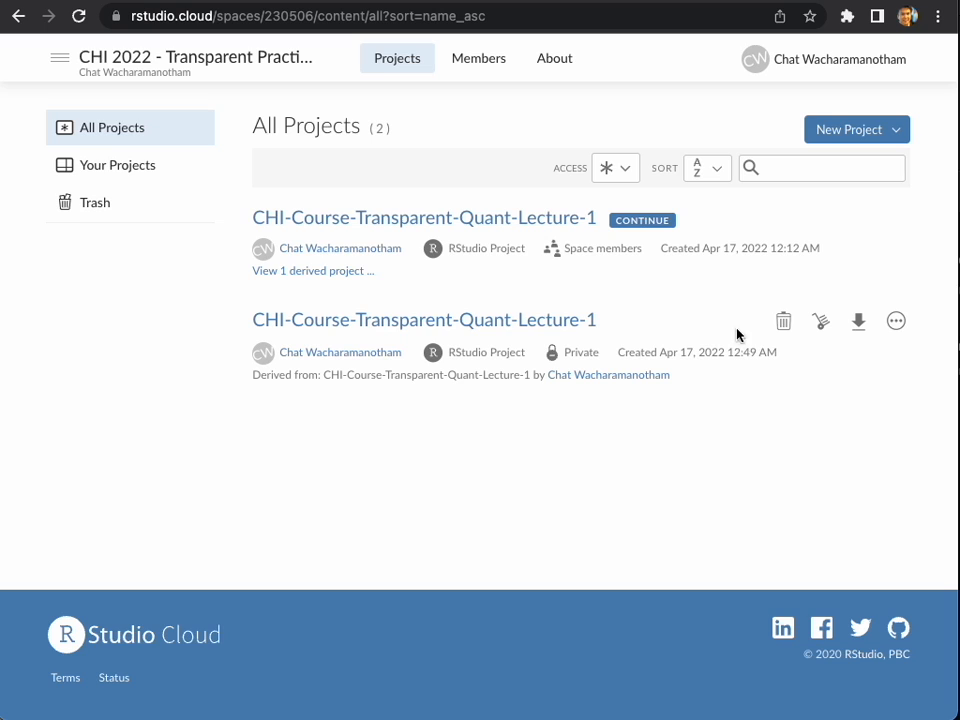
mouse_move(784, 320)
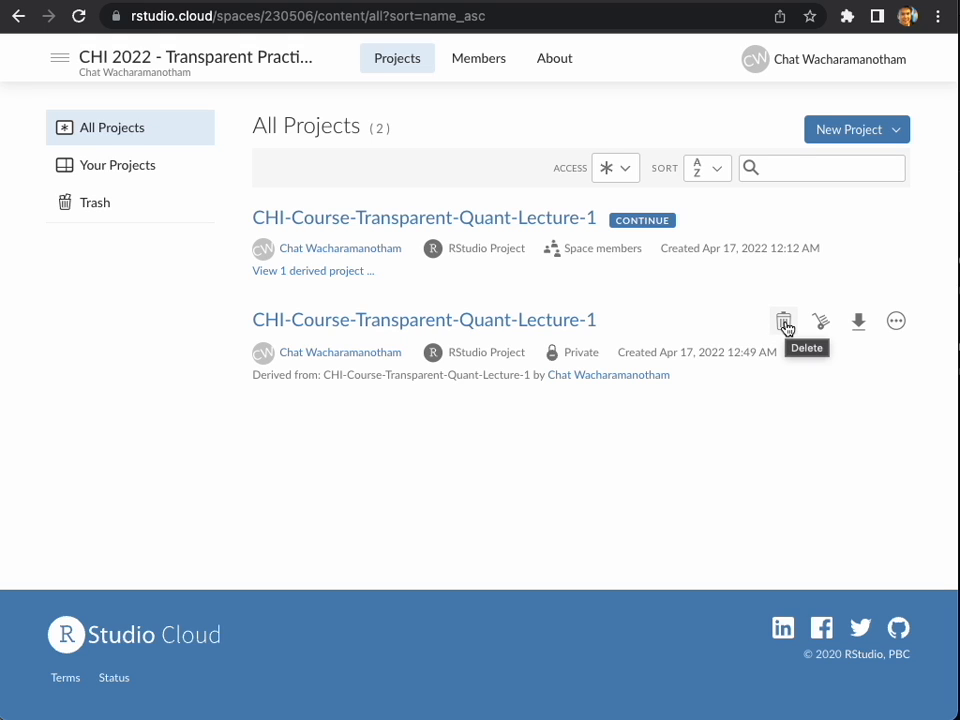
mouse_move(820, 320)
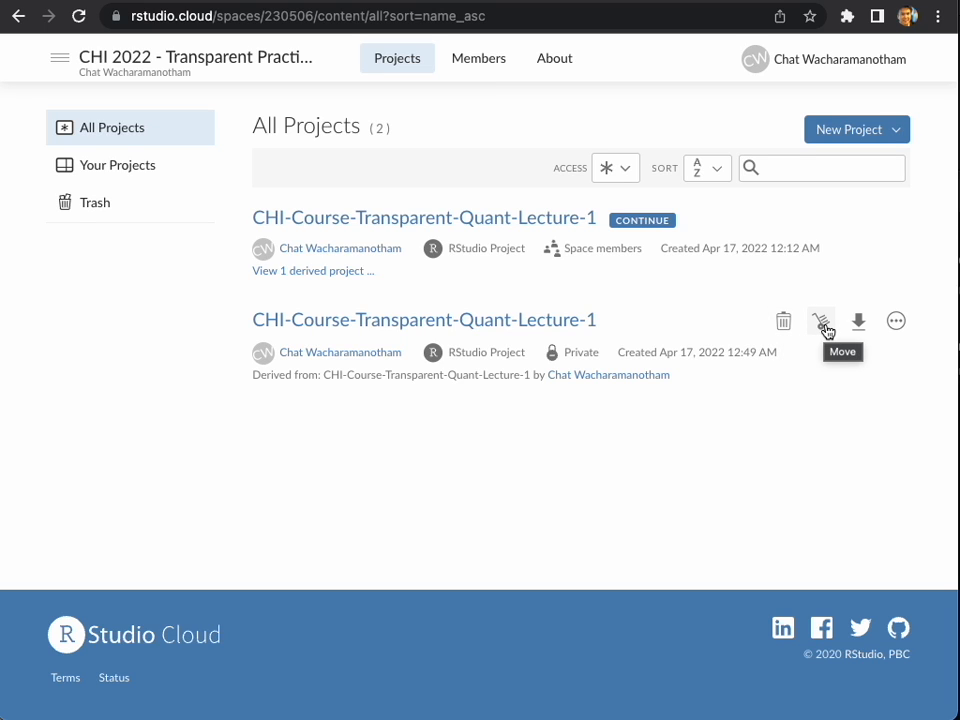
- Use the private copy's Move icon and confirm Your Workspace as its destination
click(820, 320)
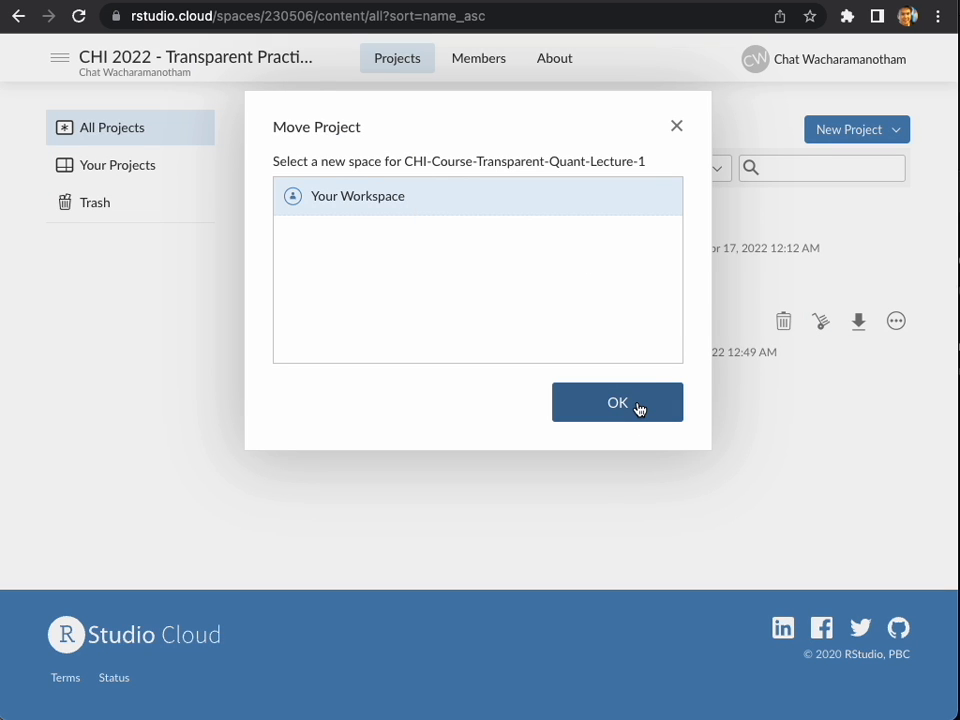
click(616, 400)
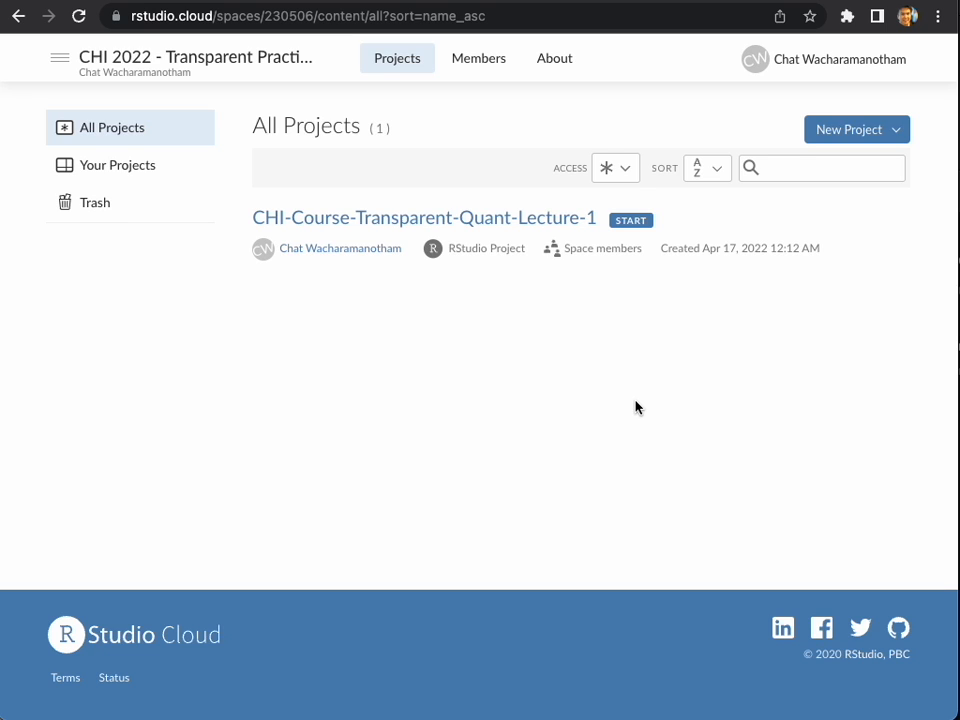
mouse_move(636, 376)
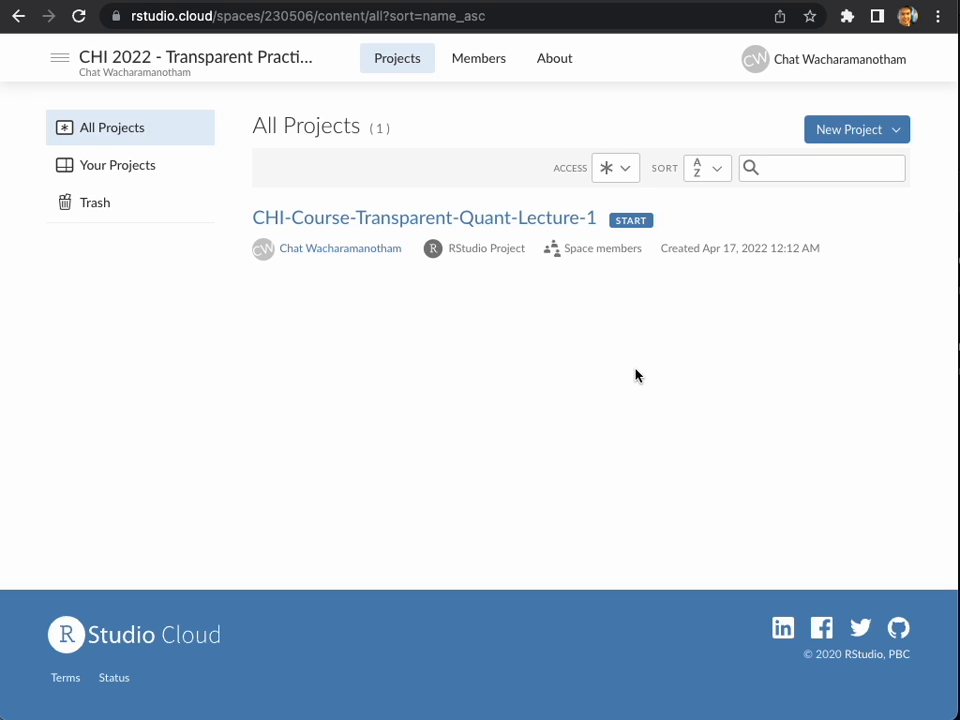
mouse_move(636, 364)
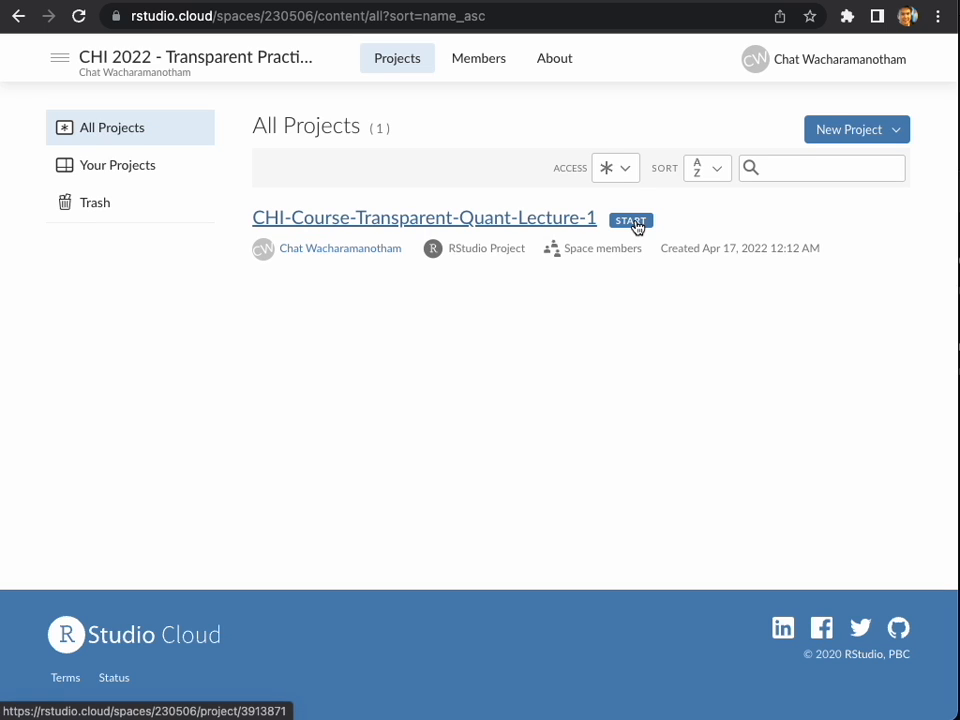
mouse_move(620, 224)
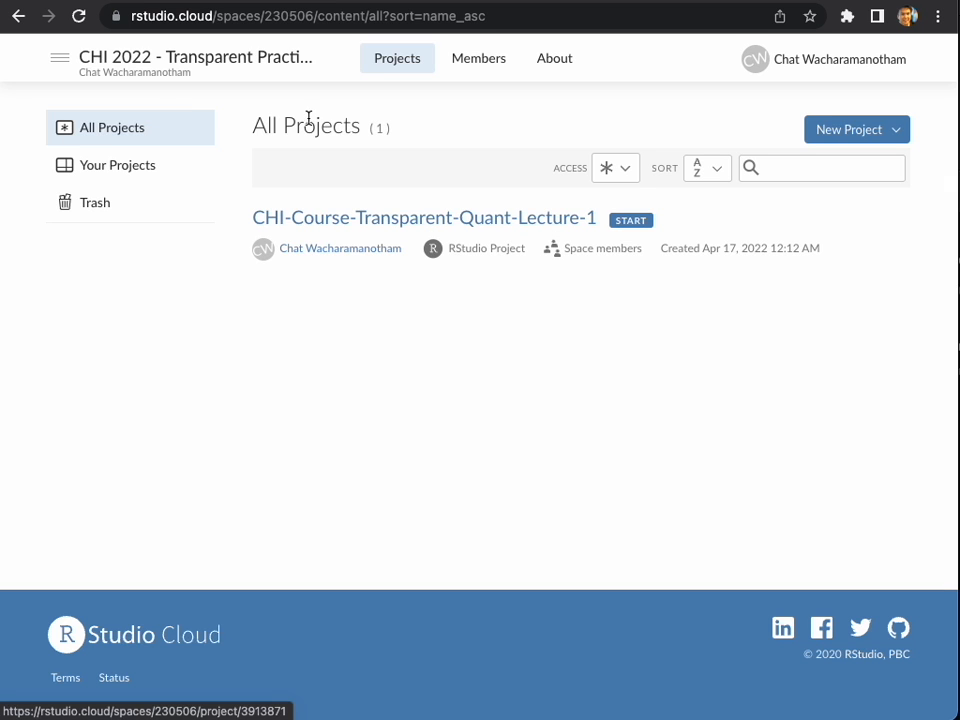
mouse_move(60, 58)
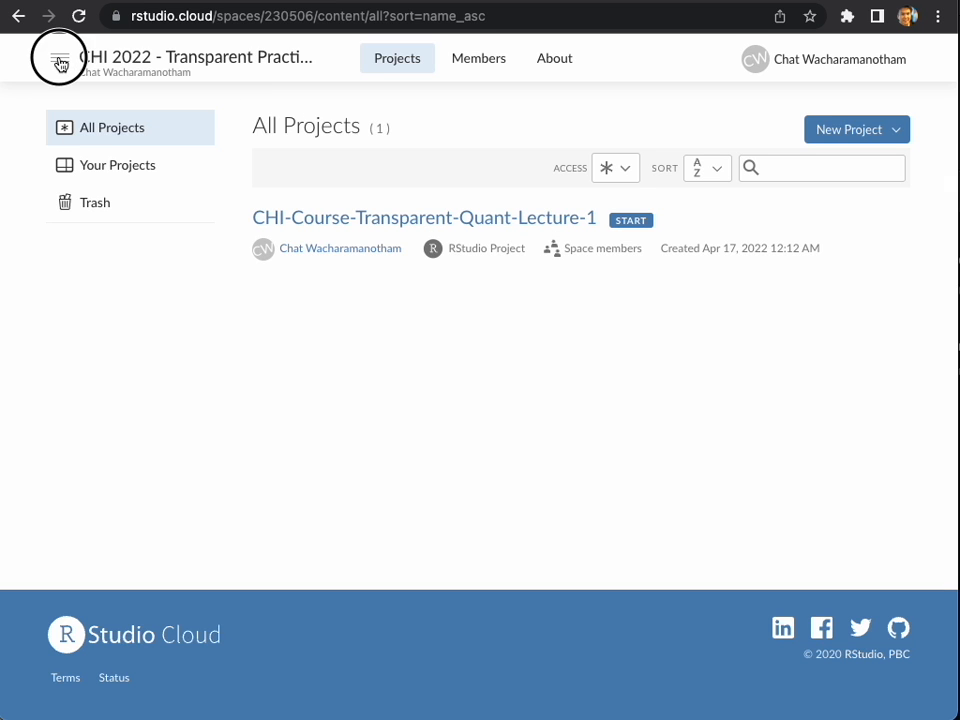
- Via the top-left spaces menu, switch to Your Workspace showing the moved lecture 1 copy
click(58, 58)
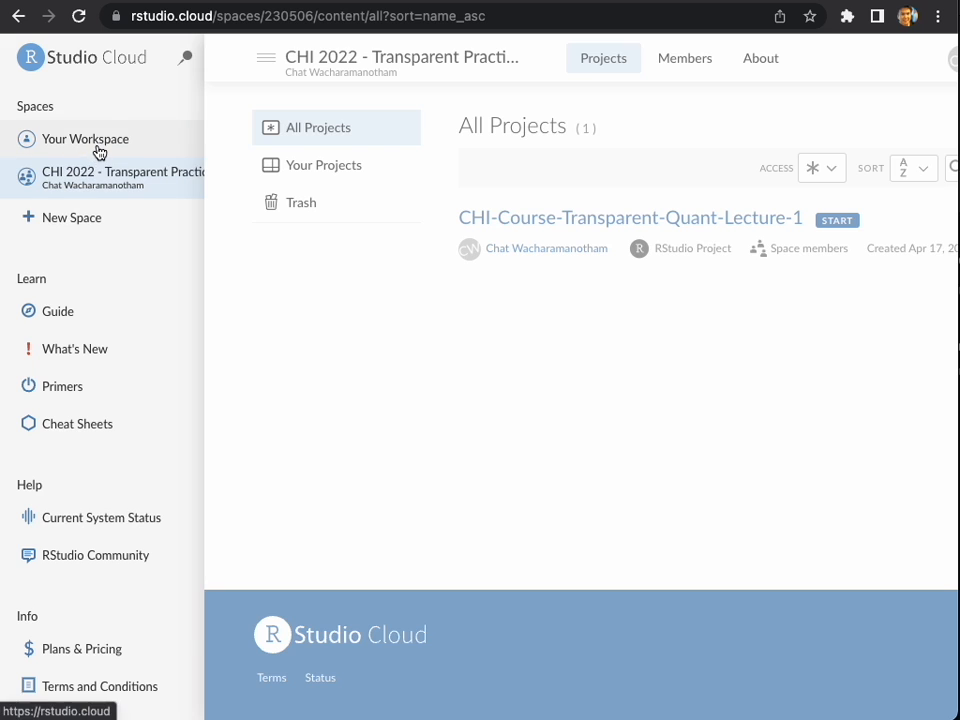
click(84, 140)
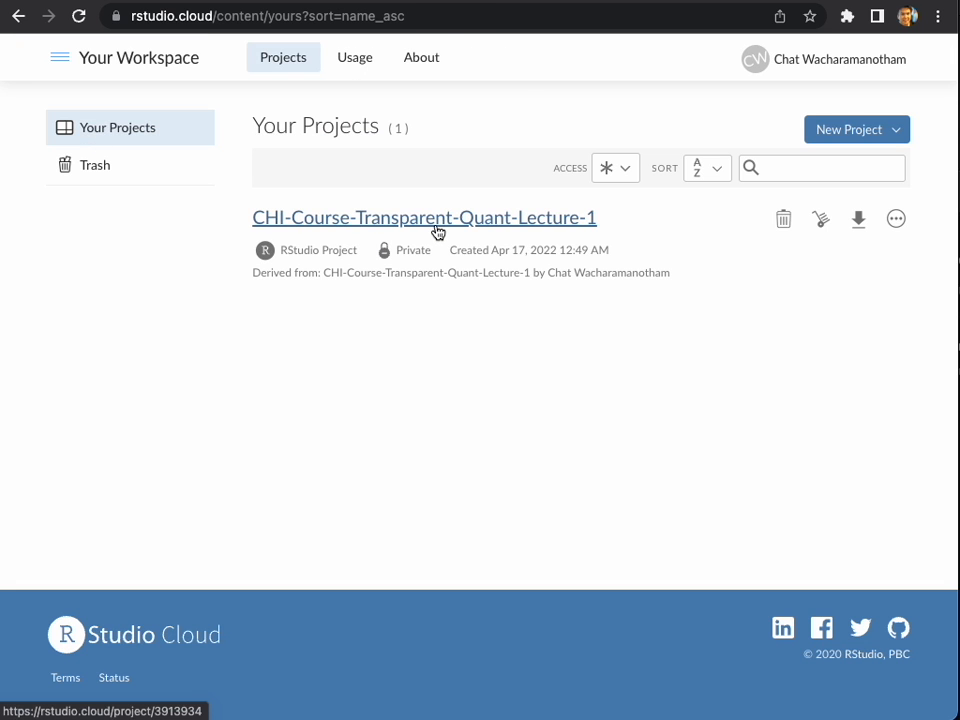
mouse_move(168, 72)
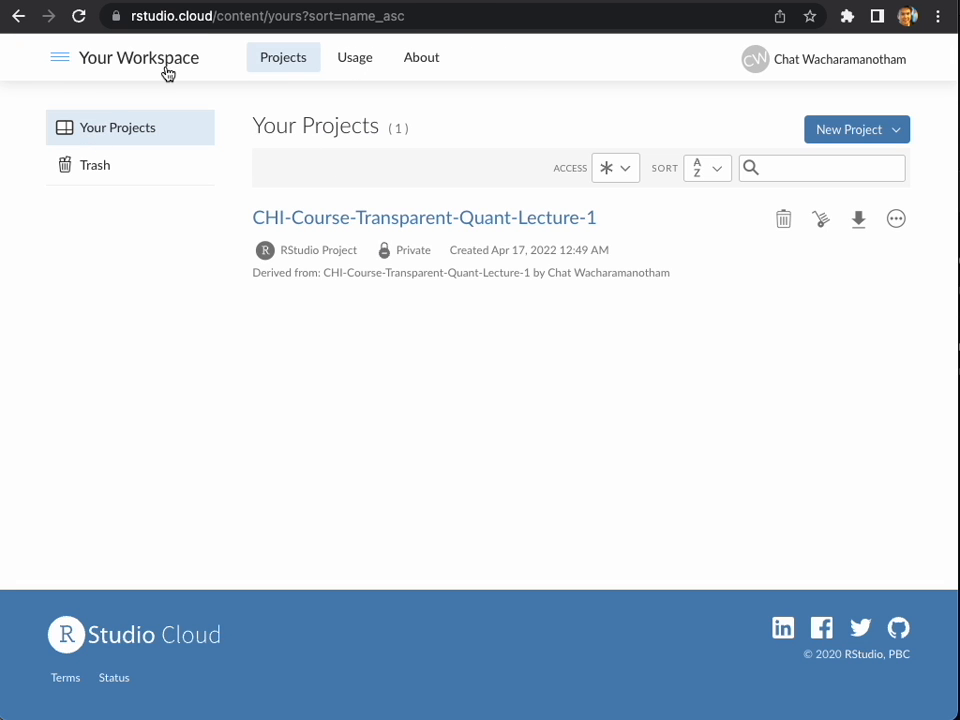
mouse_move(144, 70)
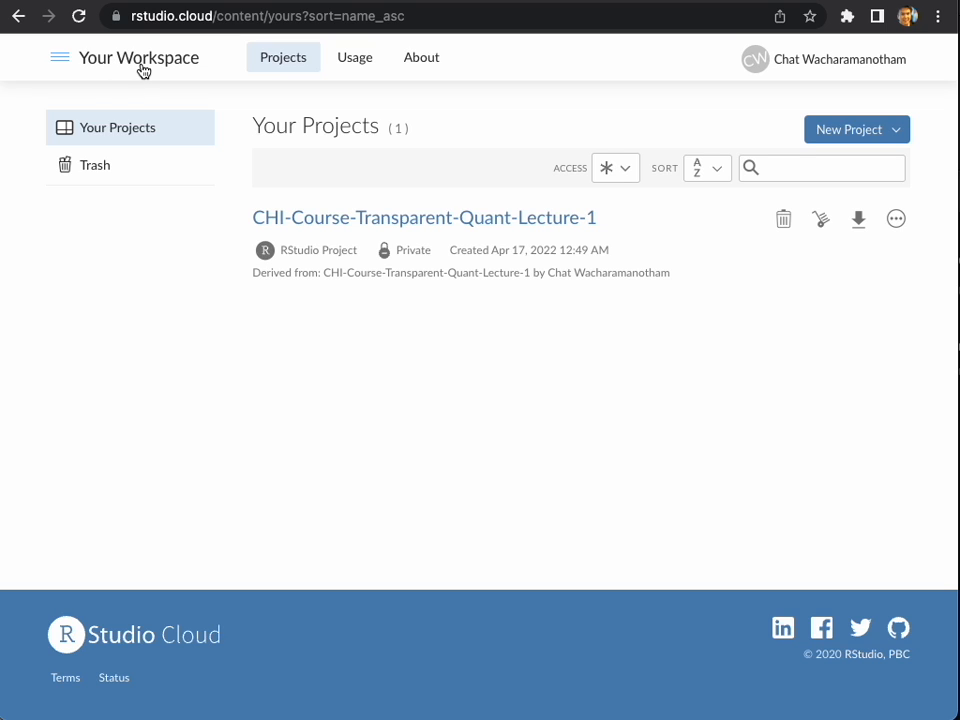